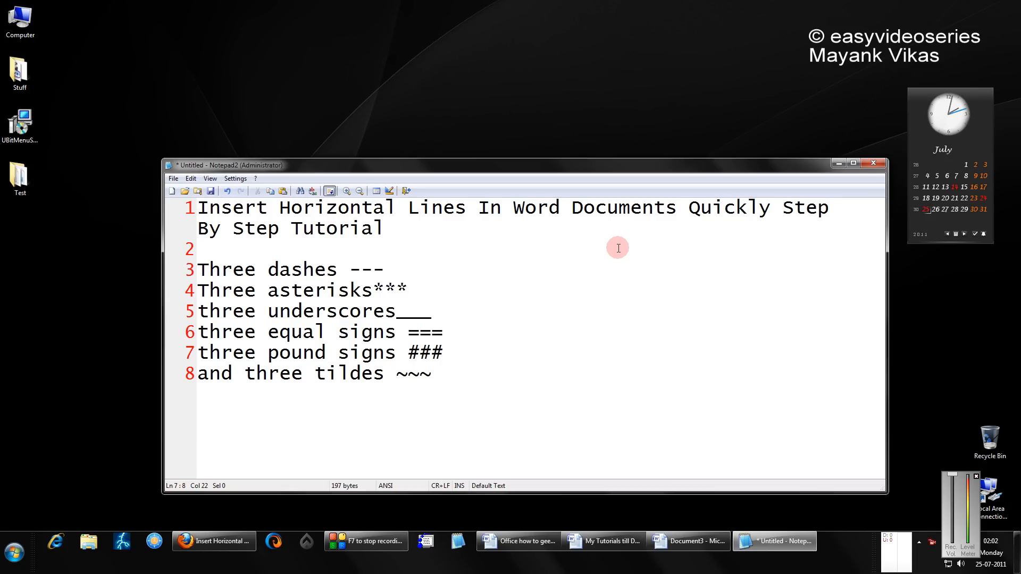
Step: Leave the Notepad2 shortcut notes and bring the Document3 Word window to the front
{"action": "left_click", "coordinate": [442, 352]}
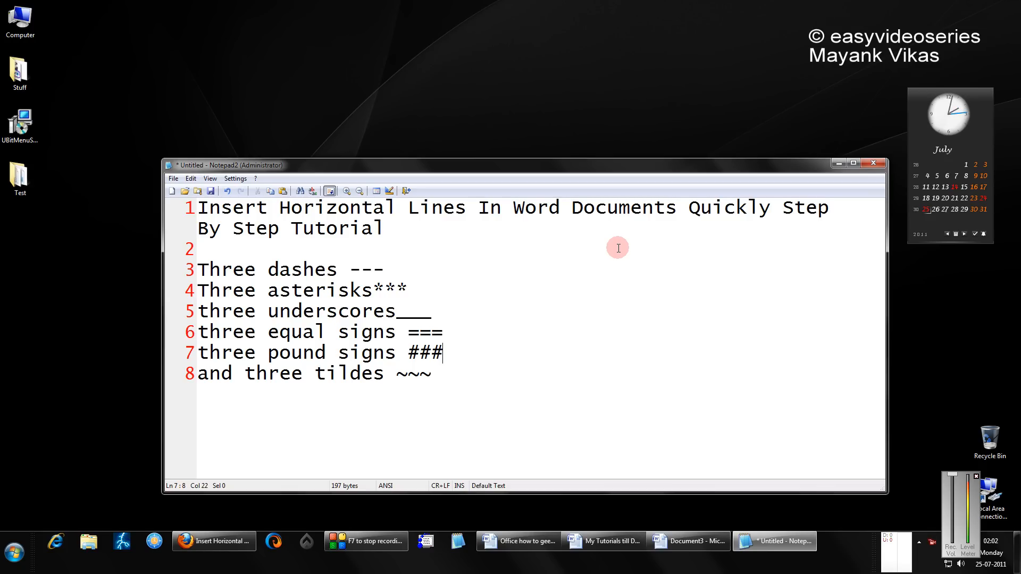
{"action": "mouse_move", "coordinate": [216, 277]}
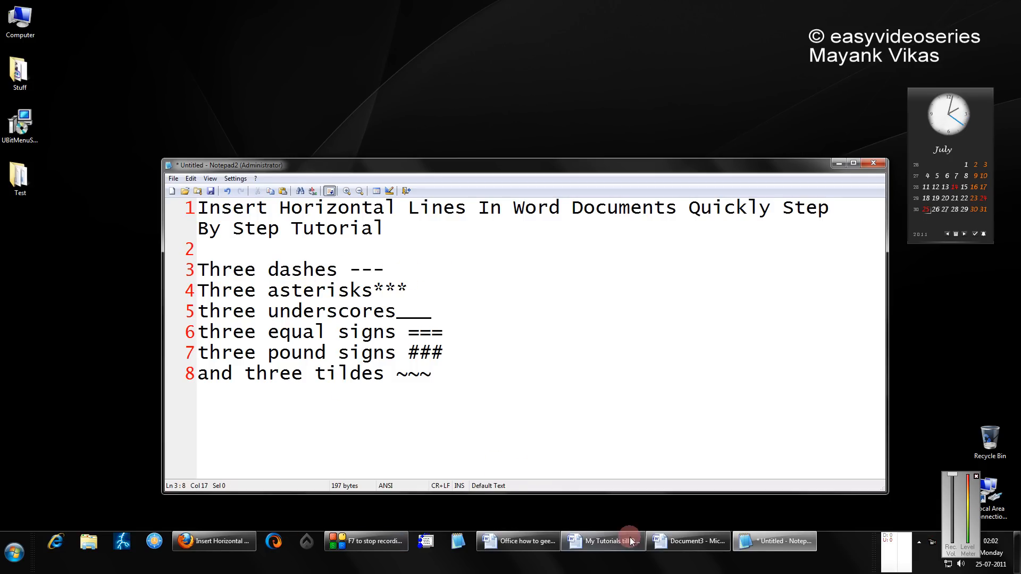
{"action": "left_click", "coordinate": [688, 542]}
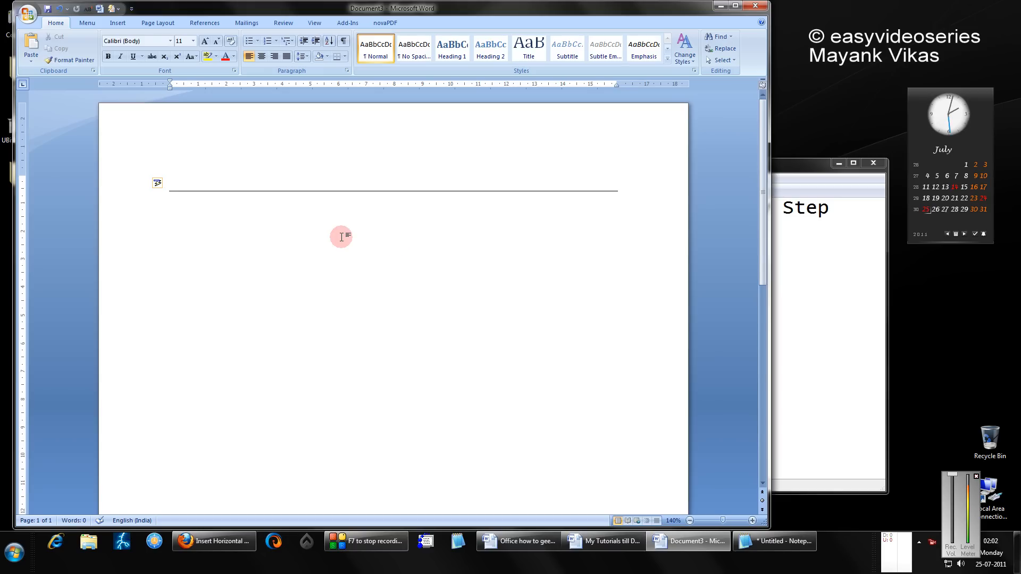
{"action": "left_click", "coordinate": [775, 541]}
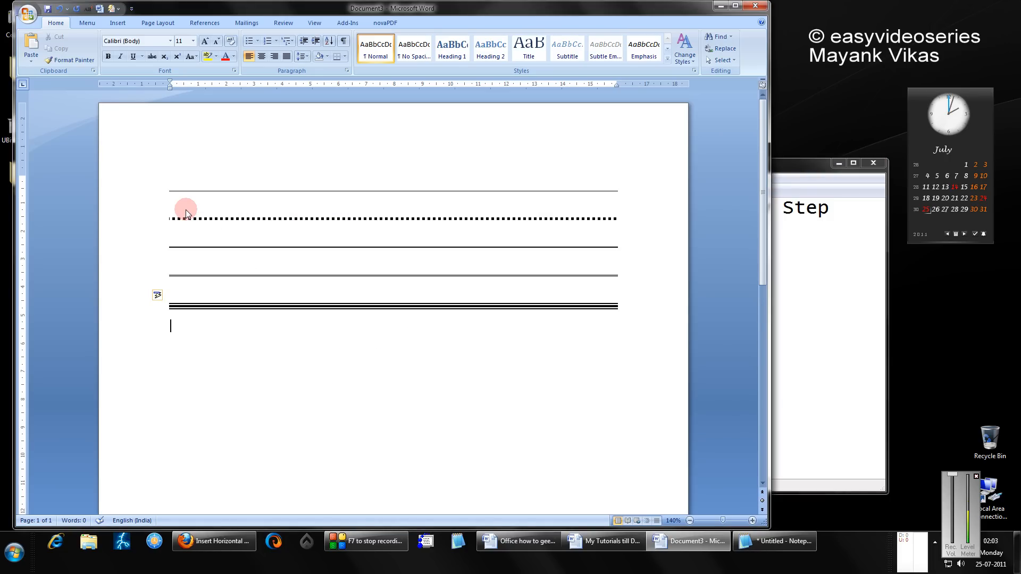
Step: Enter ~~~ so AutoFormat converts it into a wavy horizontal line
{"action": "type", "text": "~~~"}
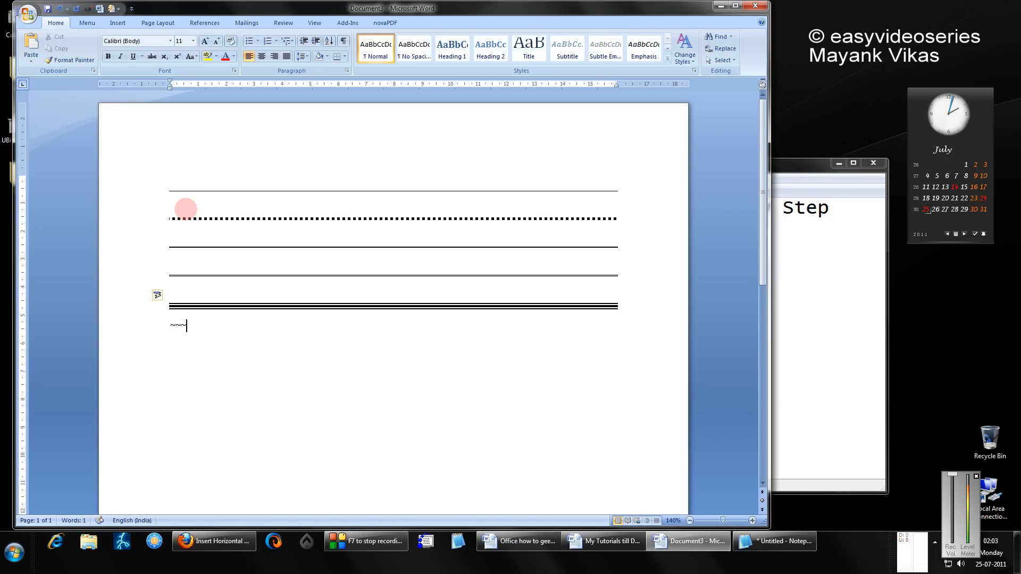
{"action": "key", "text": "enter"}
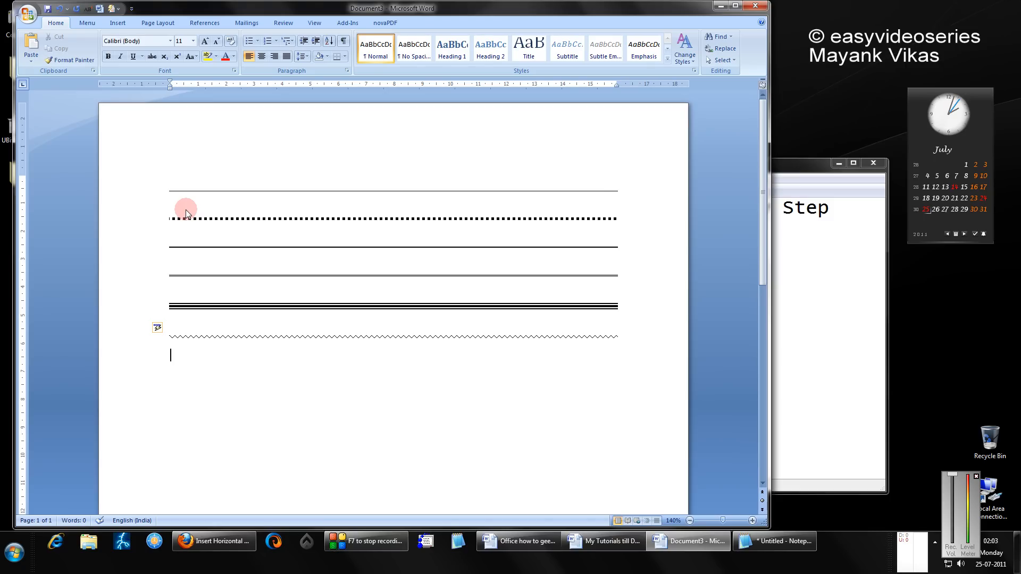
{"action": "mouse_move", "coordinate": [233, 229]}
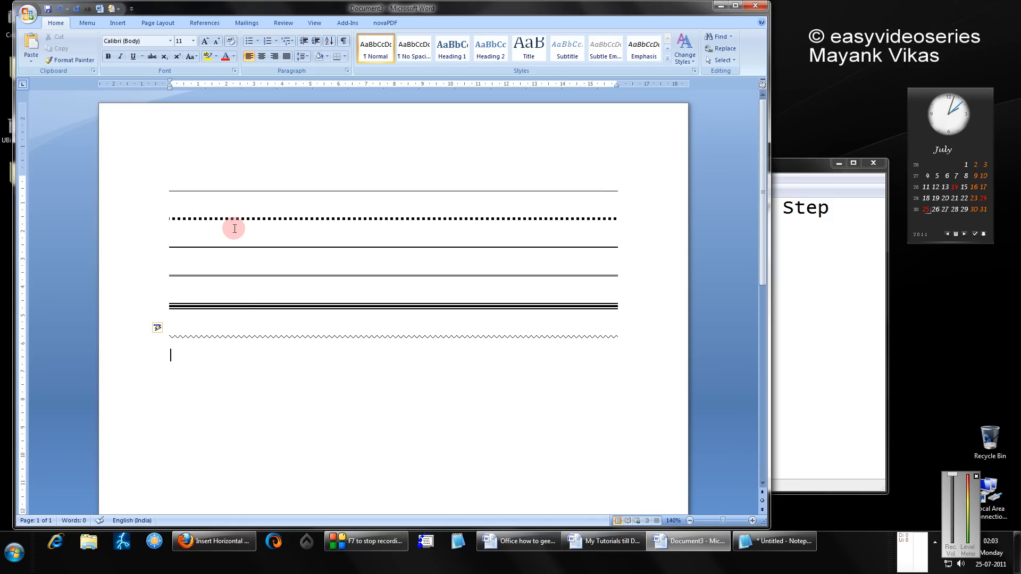